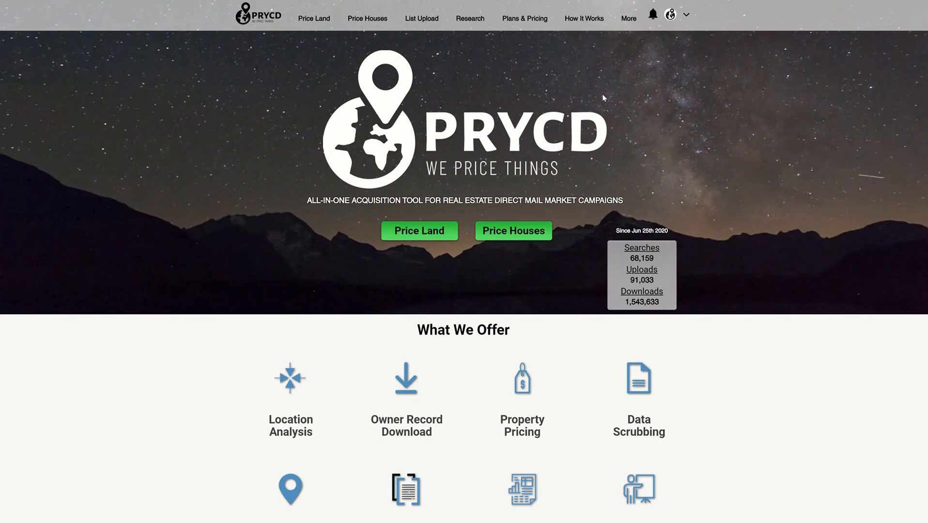
Step: Go to My Account from the profile menu to view login details
{"action": "left_click", "coordinate": [671, 14]}
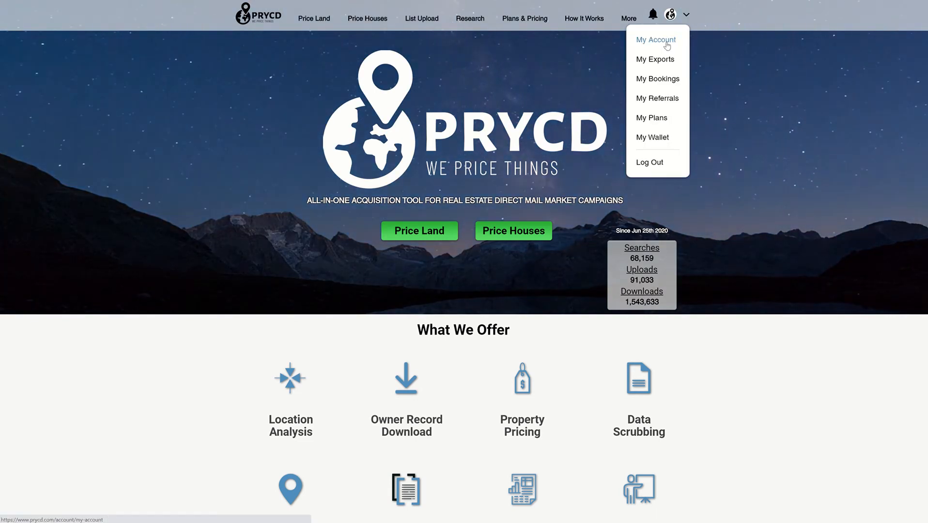
{"action": "left_click", "coordinate": [655, 40]}
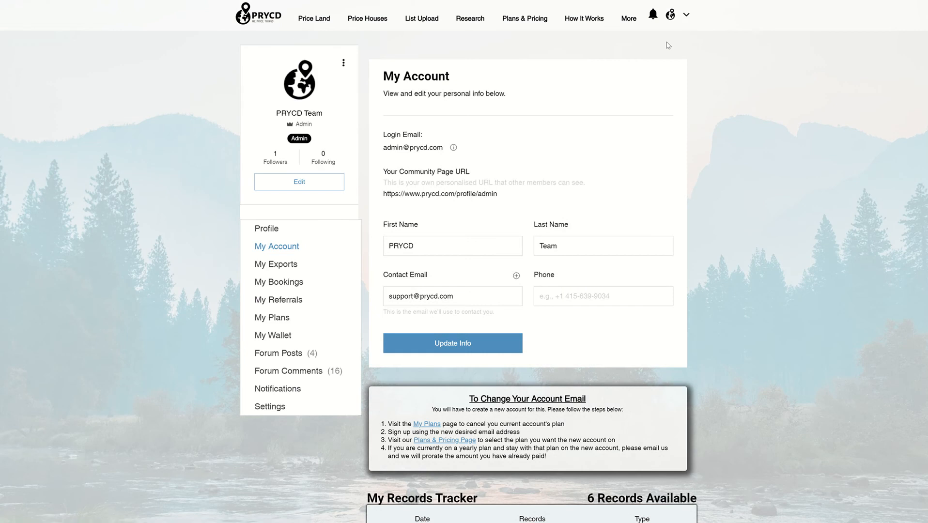
{"action": "mouse_move", "coordinate": [539, 370]}
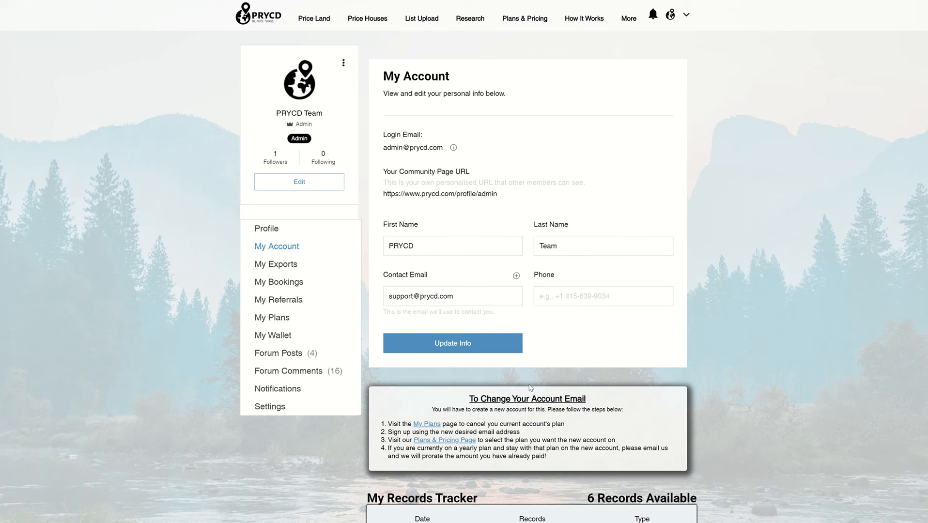
{"action": "mouse_move", "coordinate": [274, 318]}
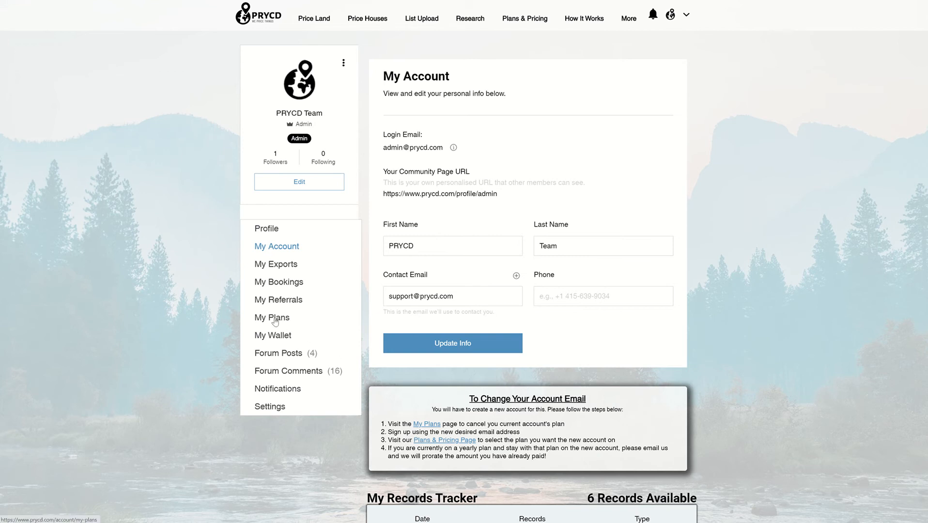
Step: From My Plans, expand Bronze Plus and confirm cancelling its free-trial subscription
{"action": "left_click", "coordinate": [272, 317]}
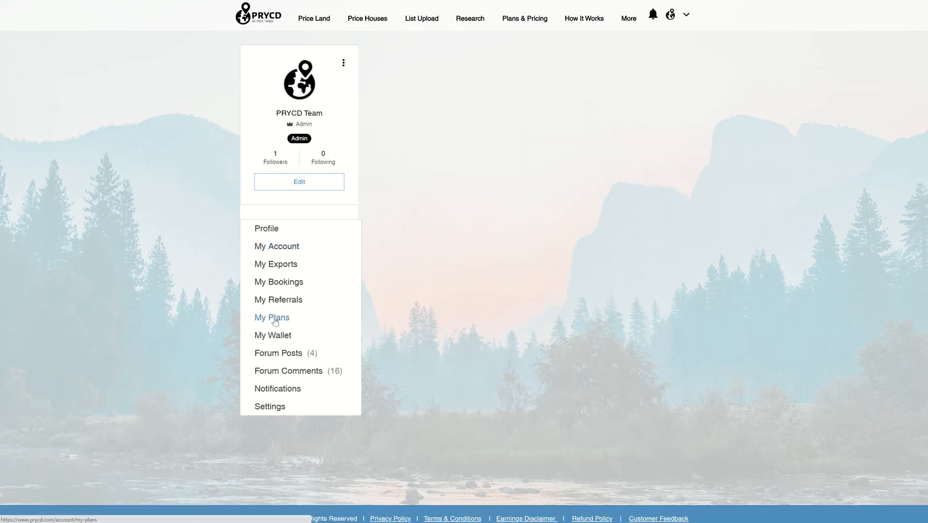
{"action": "left_click", "coordinate": [271, 317]}
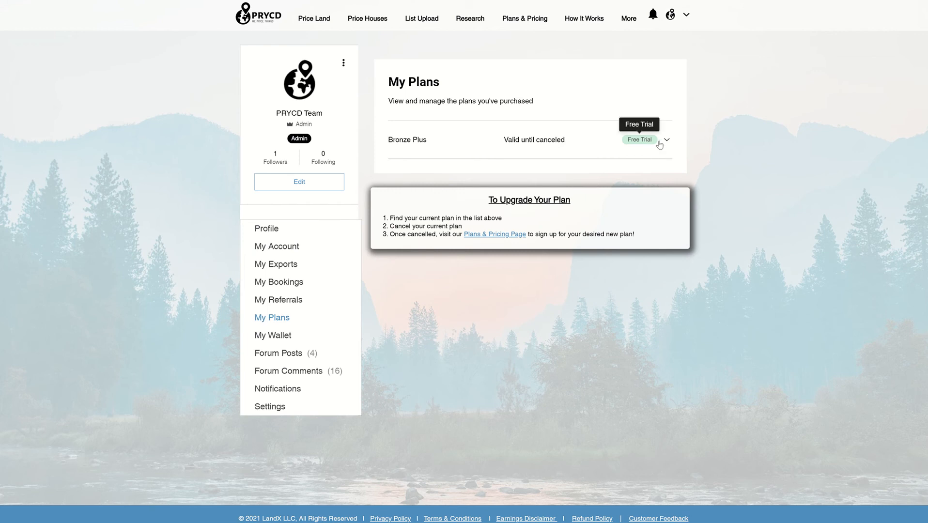
{"action": "left_click", "coordinate": [665, 141]}
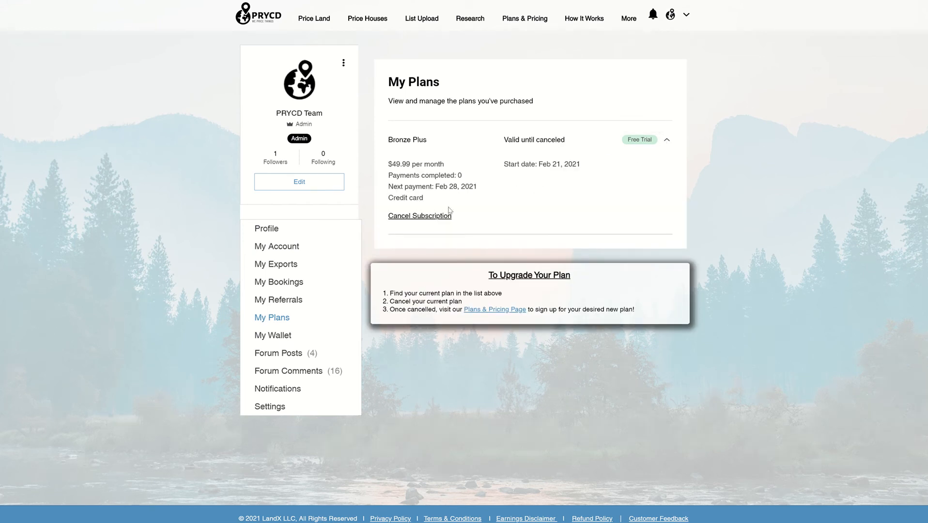
{"action": "left_click", "coordinate": [420, 215]}
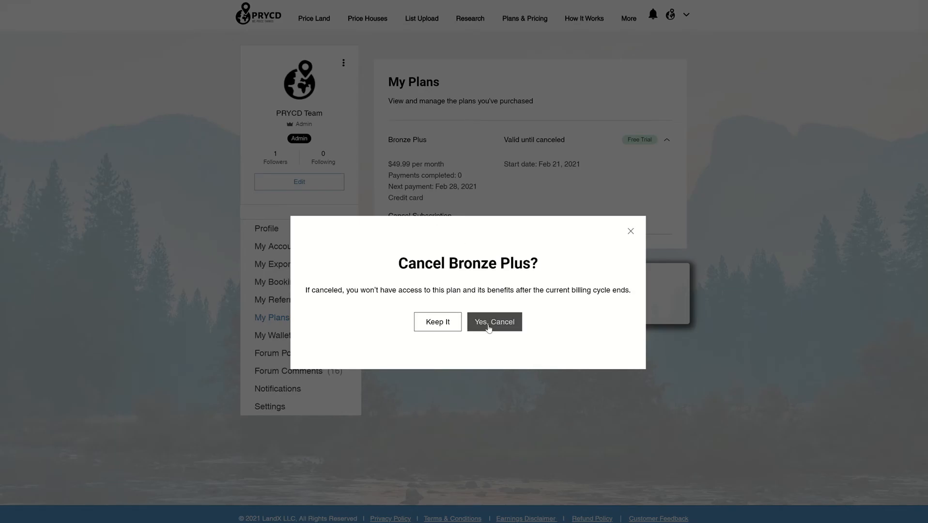
{"action": "left_click", "coordinate": [494, 322]}
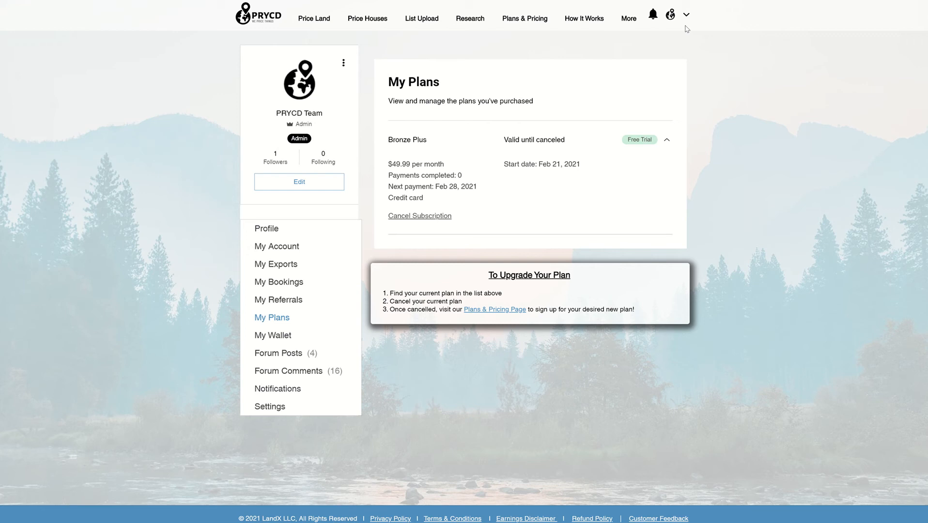
{"action": "mouse_move", "coordinate": [650, 163]}
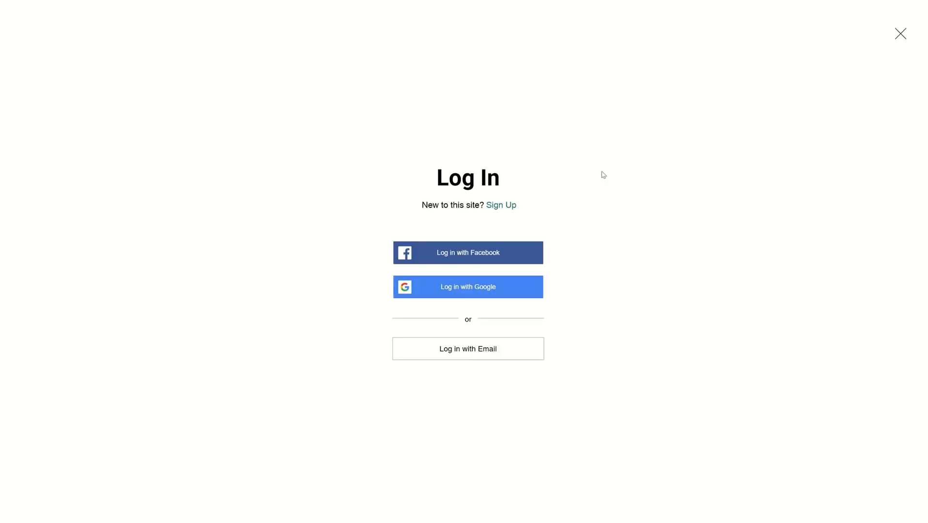
{"action": "mouse_move", "coordinate": [506, 209]}
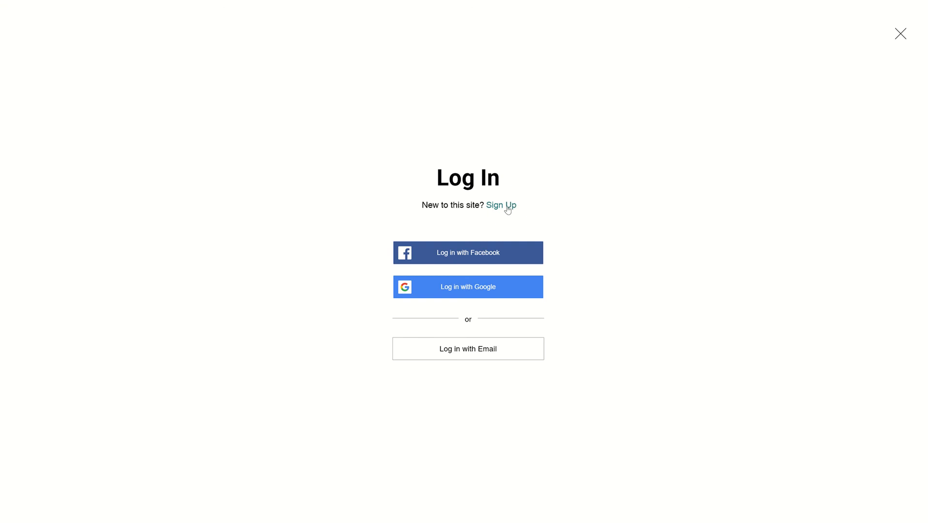
Step: Choose Sign Up from the Log In screen, then view Plans & Pricing with Bronze, Bronze Plus and Gold
{"action": "left_click", "coordinate": [501, 205]}
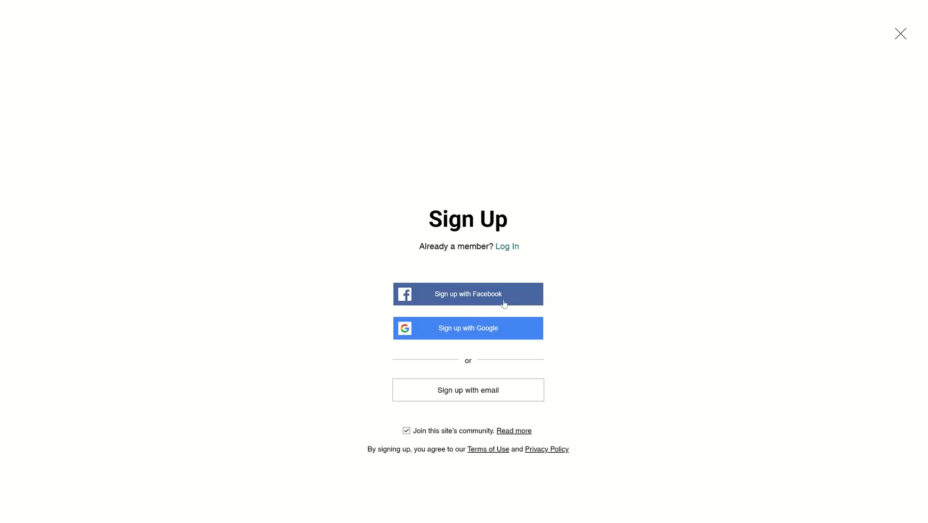
{"action": "left_click", "coordinate": [900, 33]}
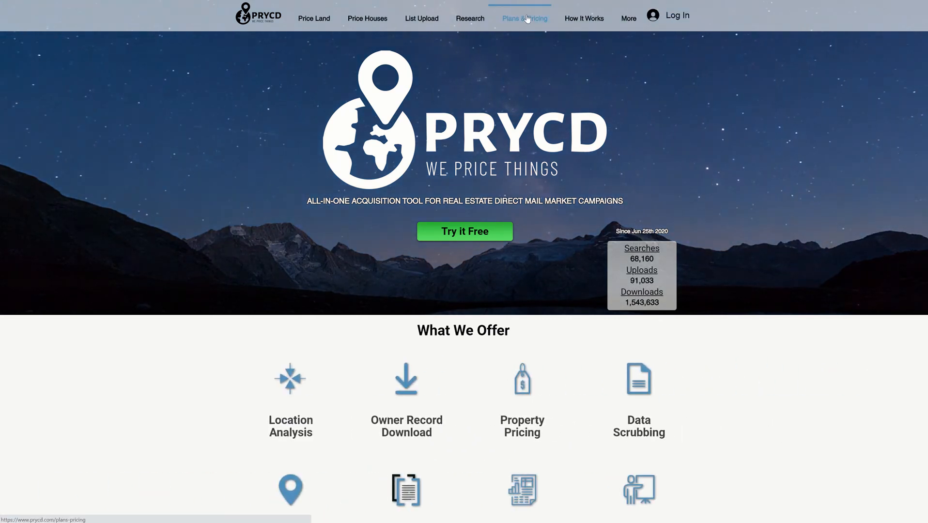
{"action": "left_click", "coordinate": [524, 18]}
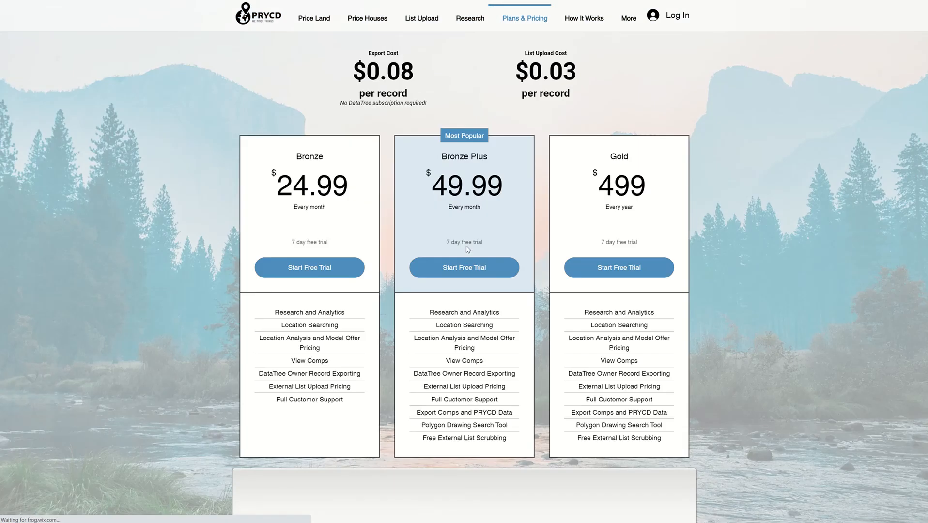